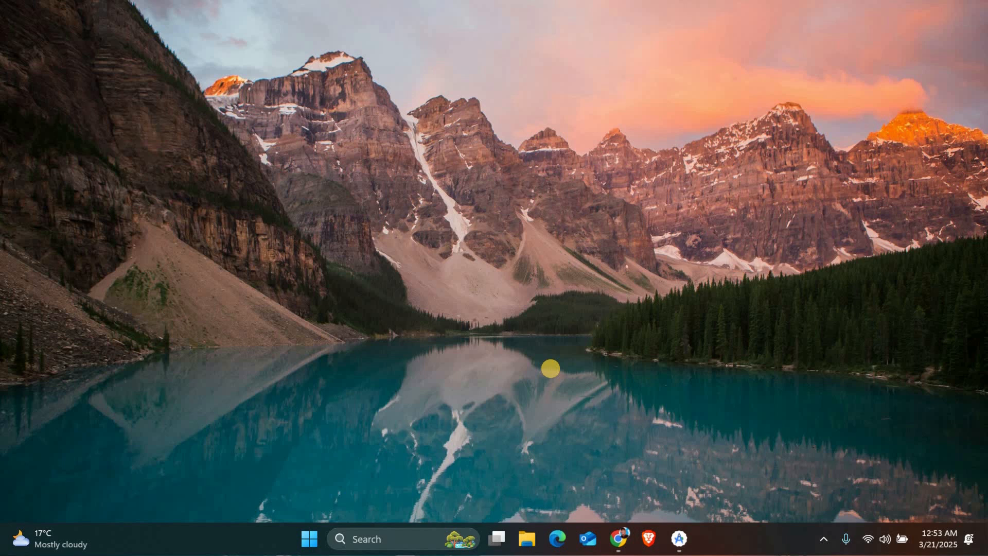
mouse_move(708, 529)
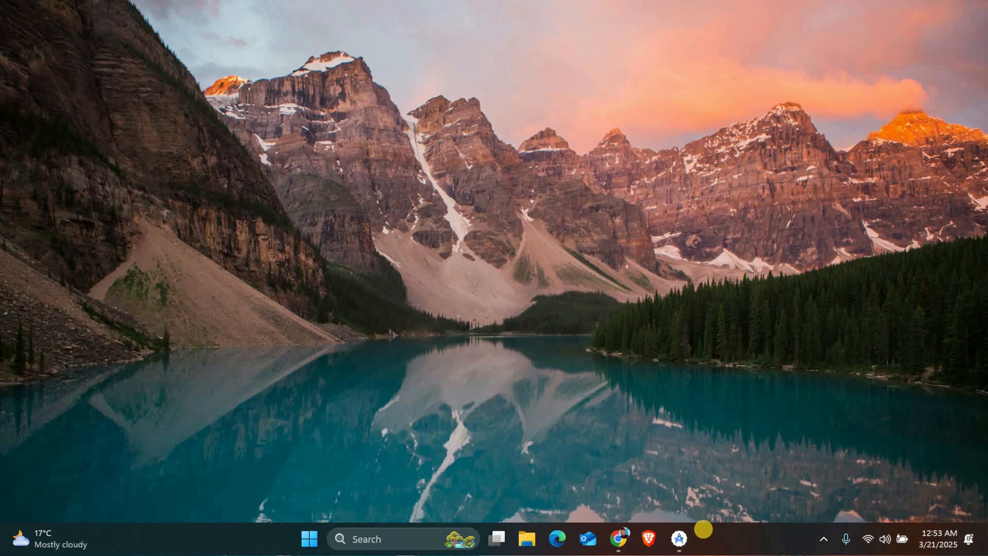
Bring the MyApplication3 project window forward and show the IDE's main File menu
click(678, 538)
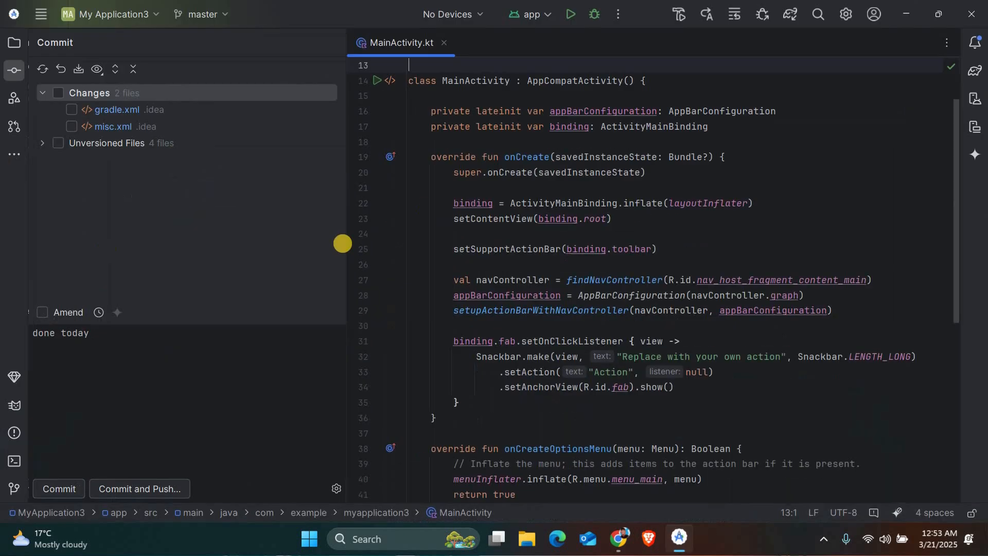
mouse_move(41, 13)
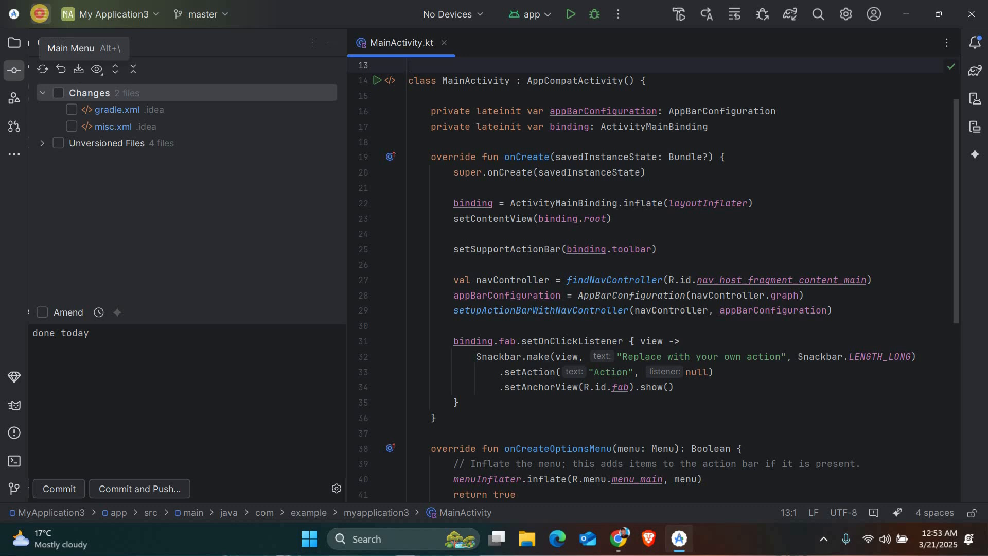
click(846, 13)
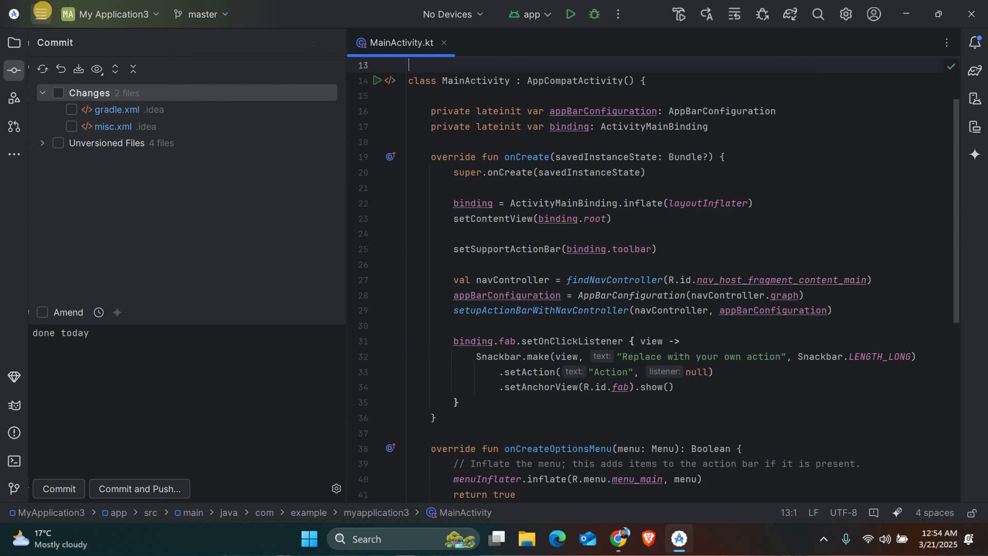
click(42, 13)
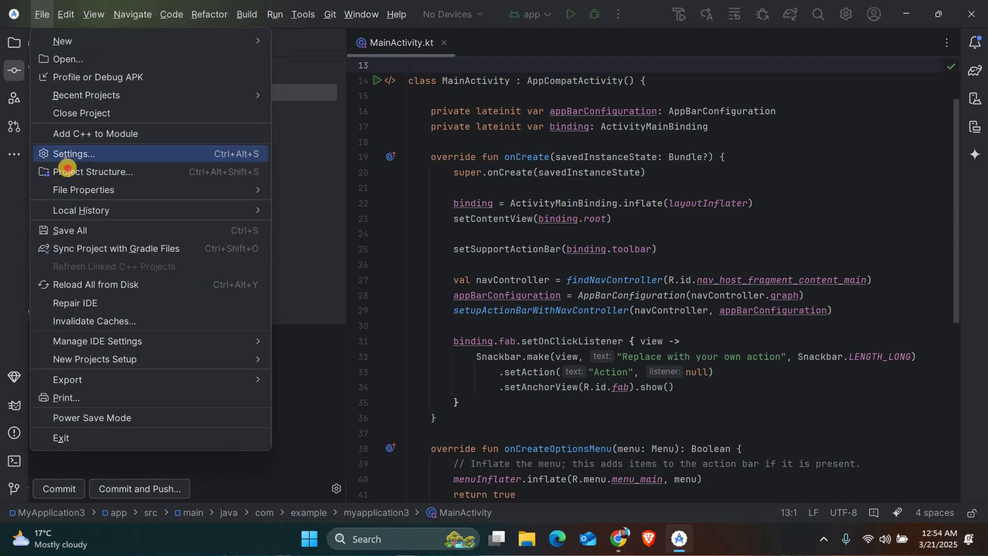
Show the SDK Location page of Project Structure with its AppData\Local\Android\Sdk path
click(95, 172)
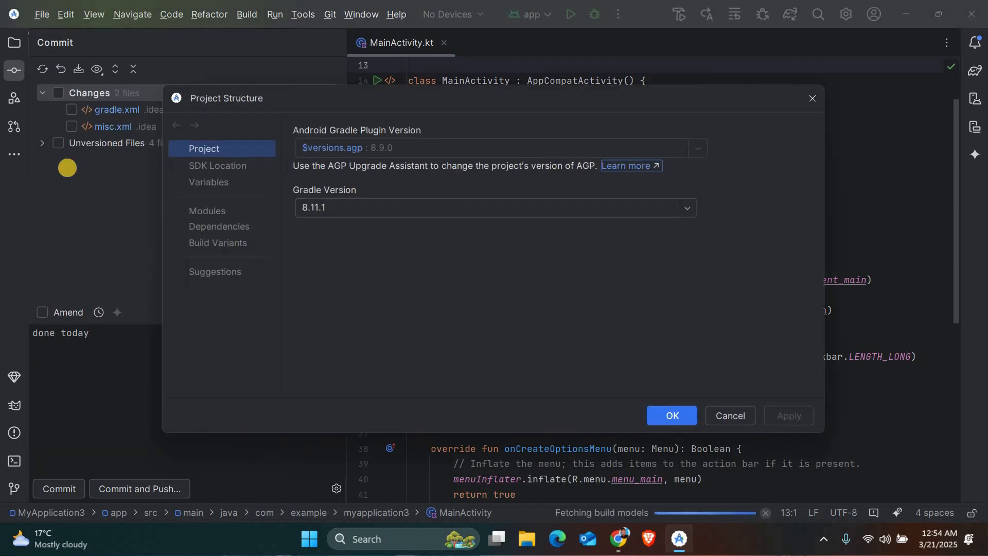
click(217, 164)
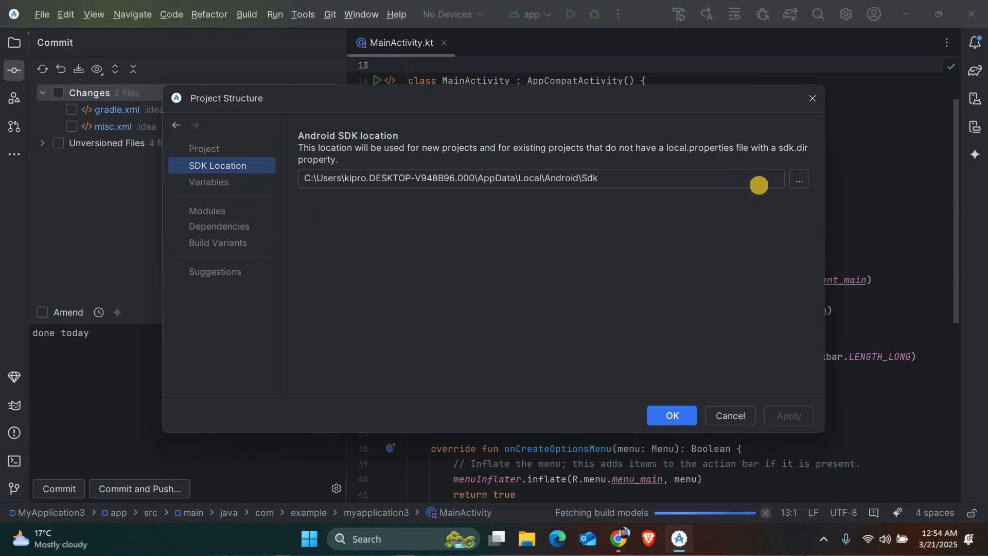
mouse_move(617, 180)
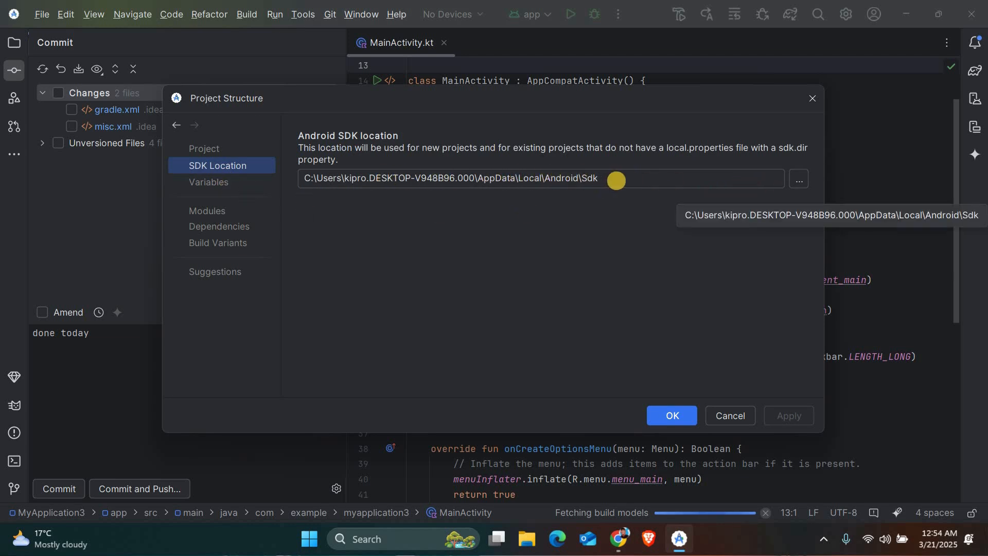
Browse to the Sdk folder under AppData\Local\Android and confirm it as the SDK location
click(798, 179)
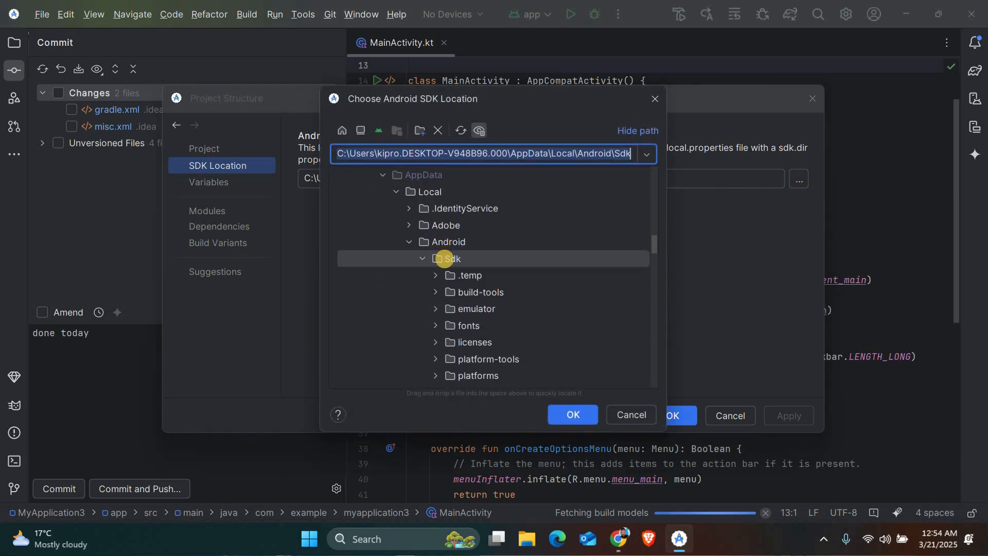
click(452, 258)
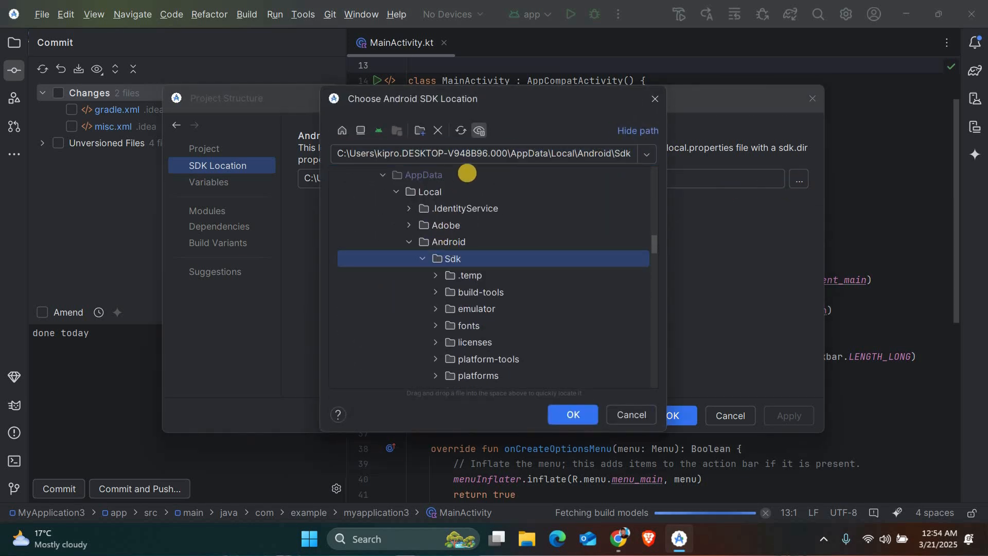
mouse_move(597, 342)
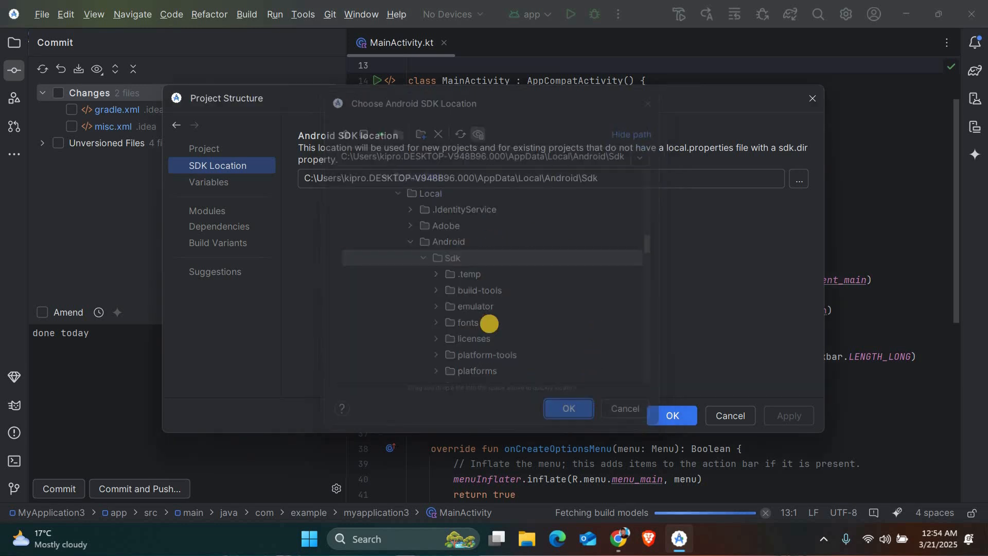
click(567, 409)
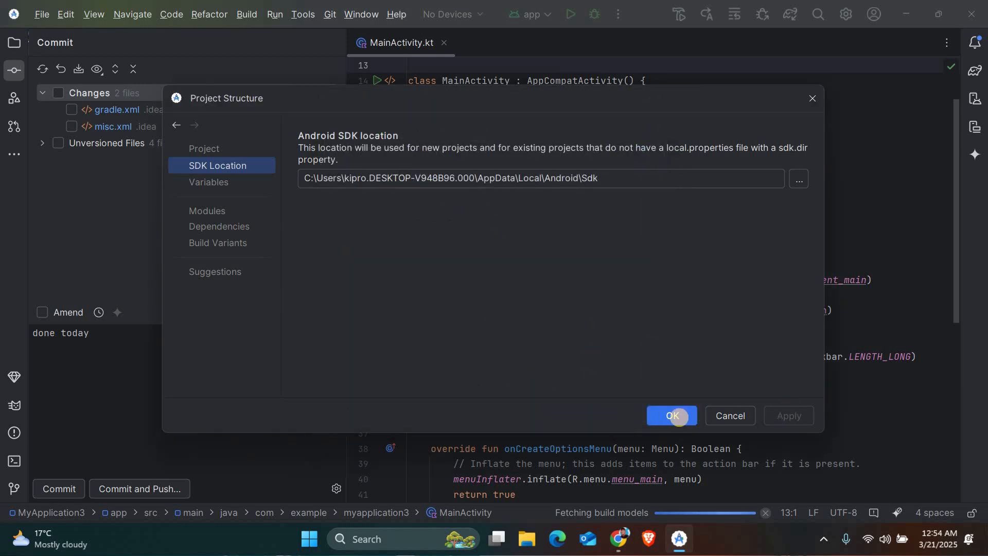
Apply the SDK location and return to the MainActivity.kt editor
click(670, 415)
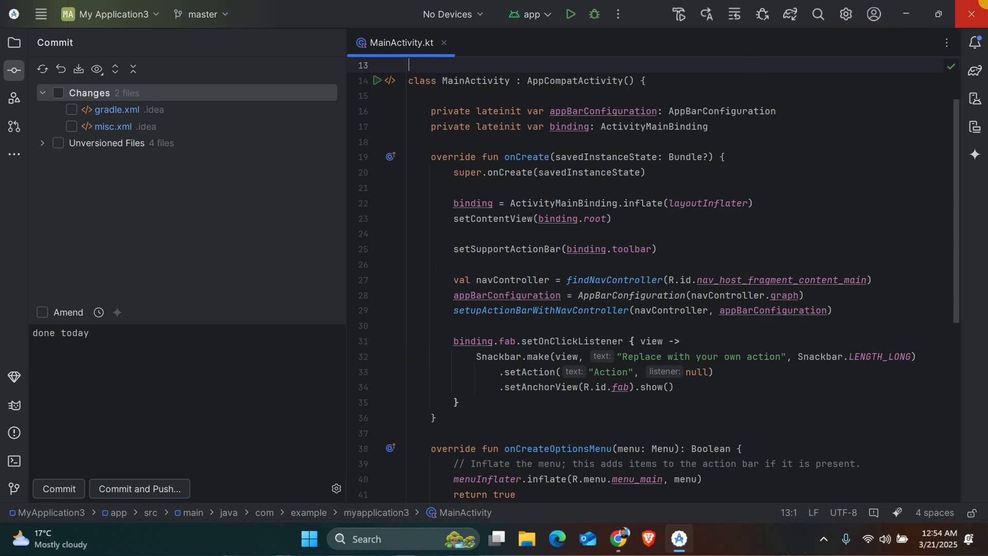
Quit Android Studio, confirming the exit prompt, leaving the Windows desktop
click(972, 13)
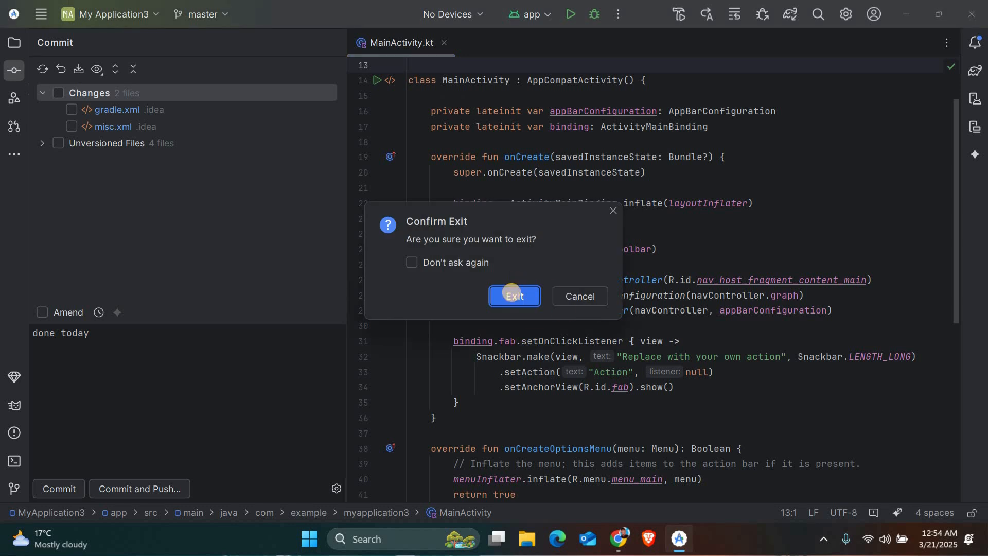
click(514, 296)
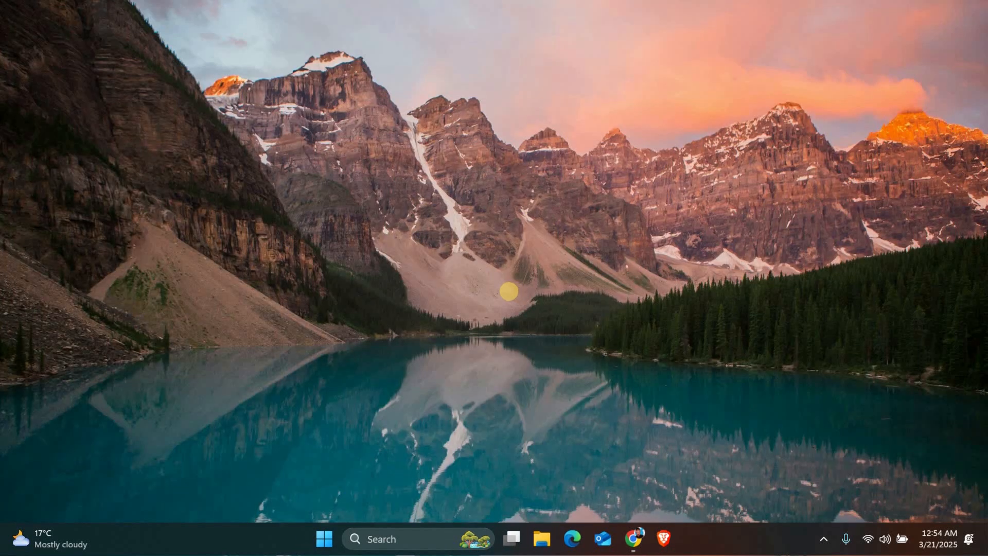